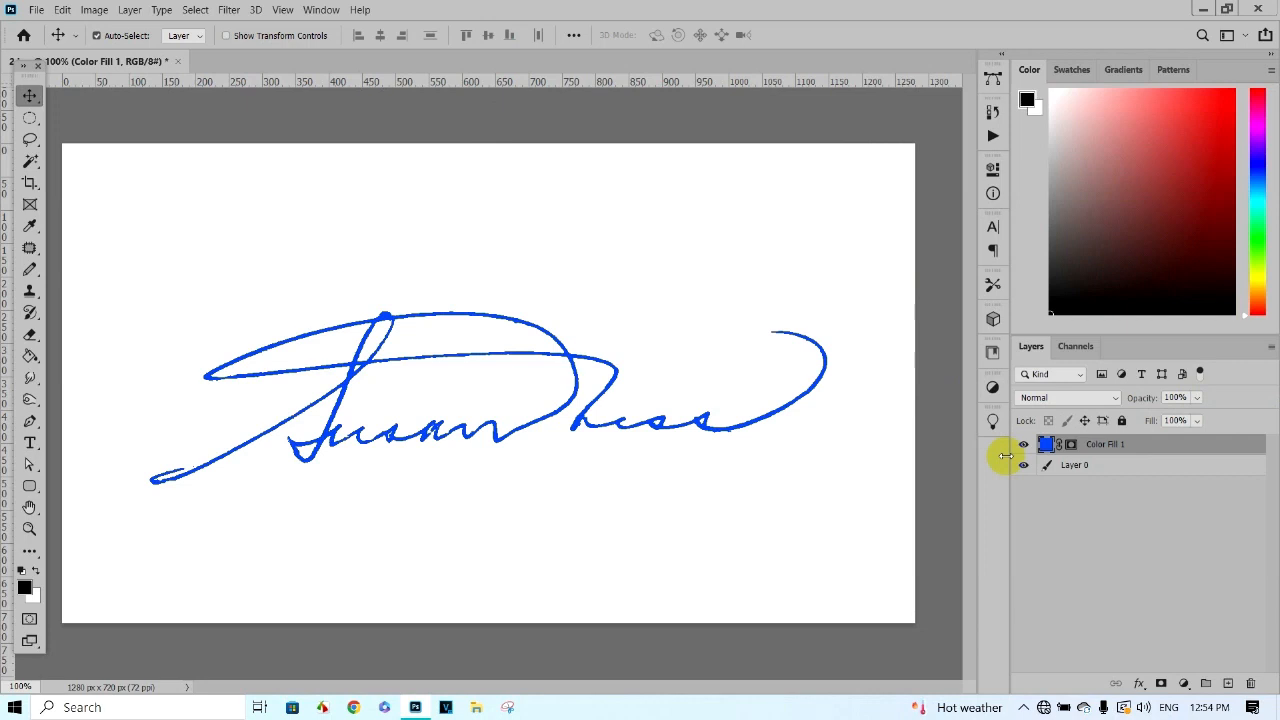
# Open signature image file 2 from the Remove Signature folder as its own document.
pyautogui.click(1024, 464)
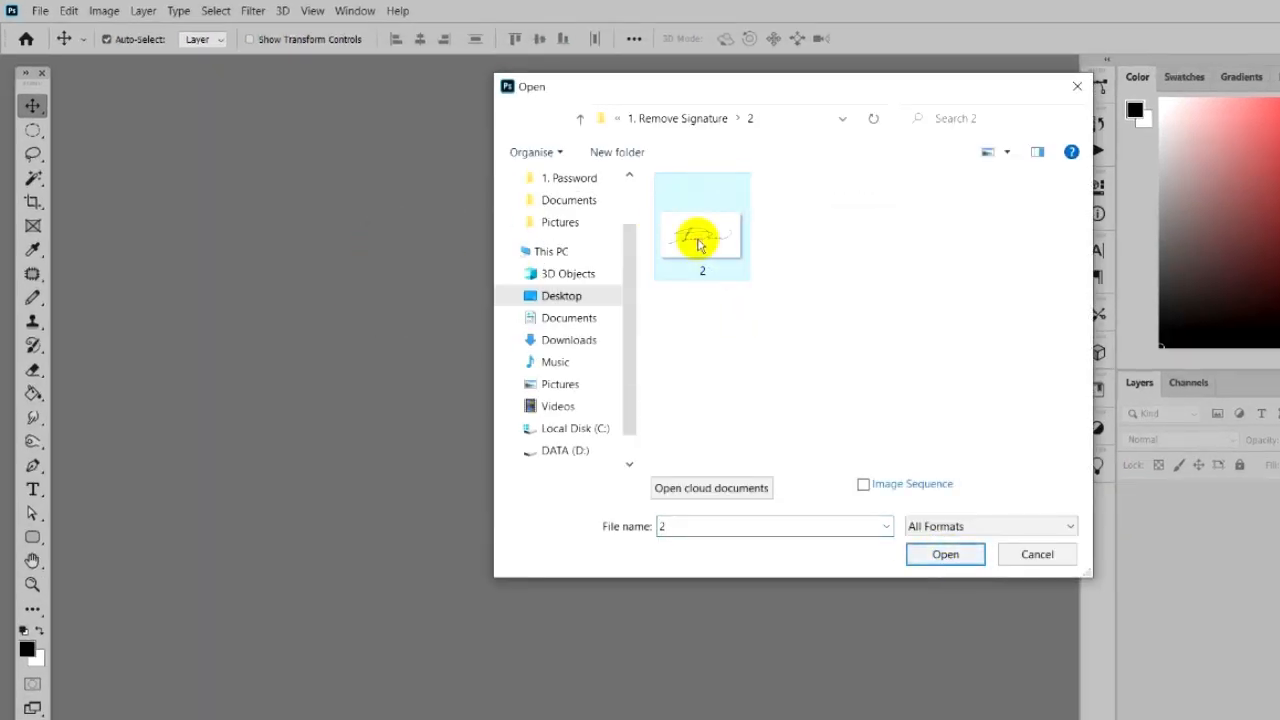
pyautogui.click(944, 554)
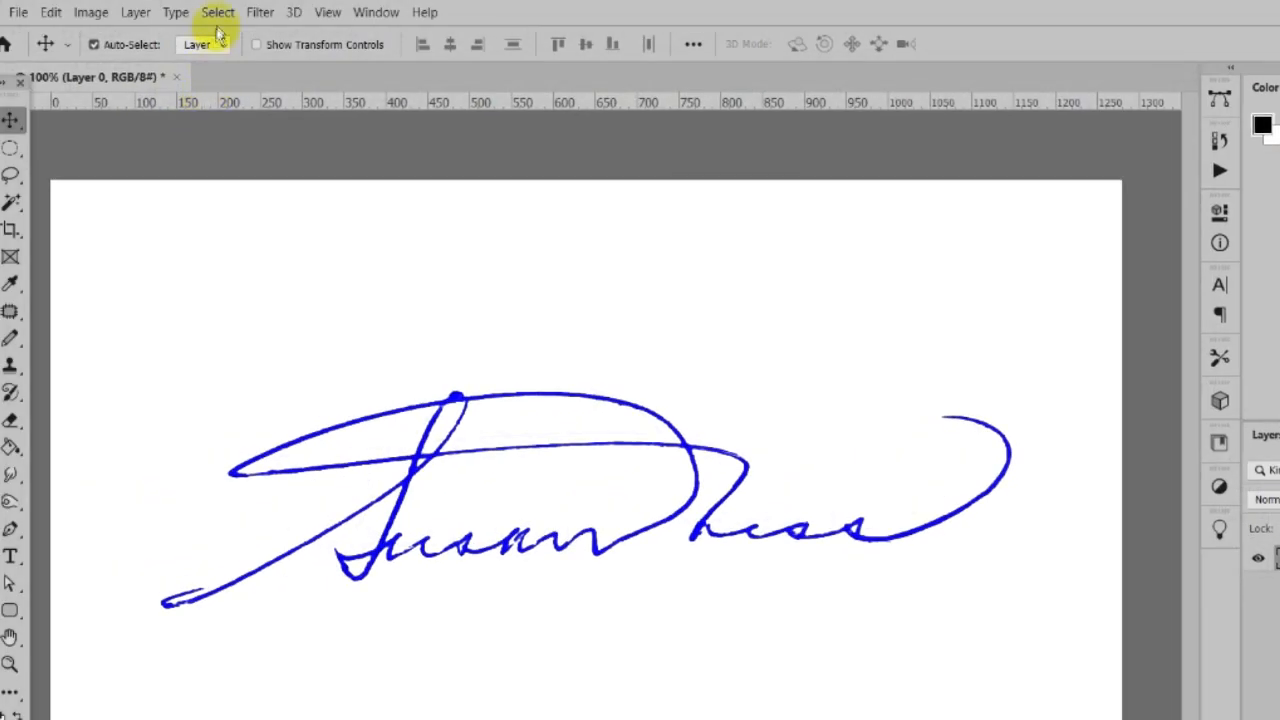
# Select the signature's dark strokes via Color Range set to Shadows, fuzziness 45, grayscale preview.
pyautogui.click(210, 12)
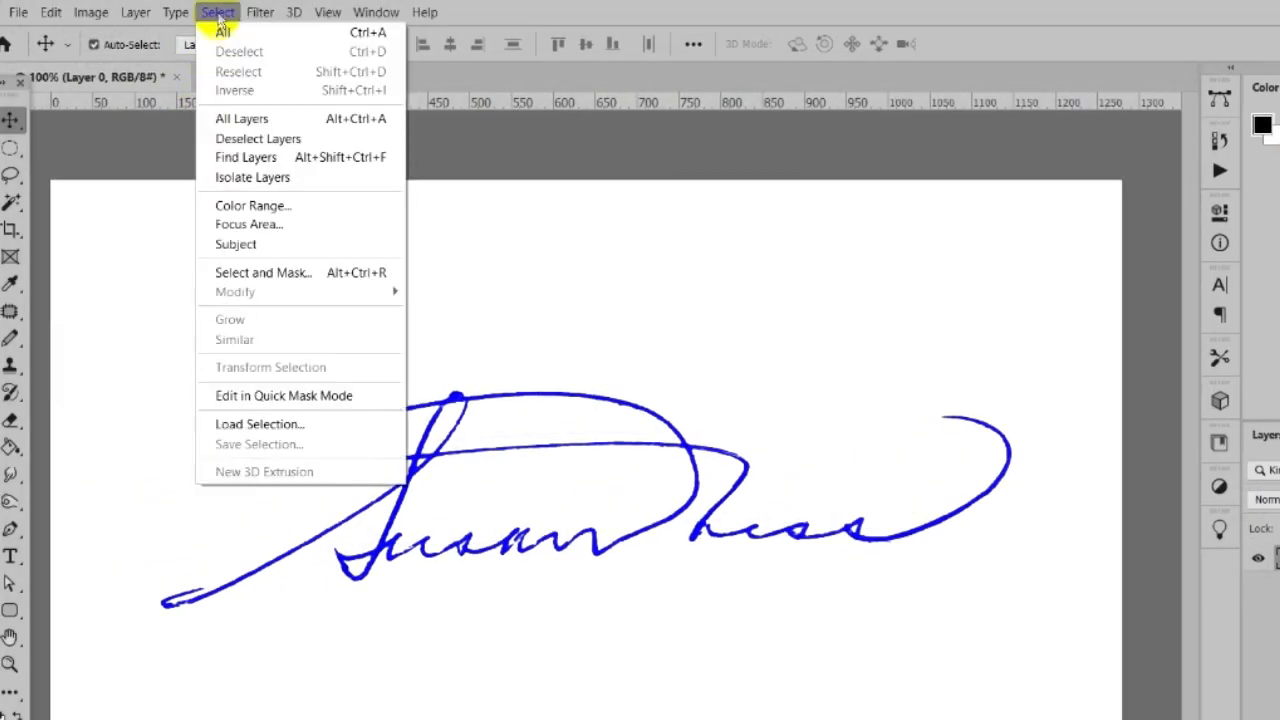
pyautogui.moveTo(252, 204)
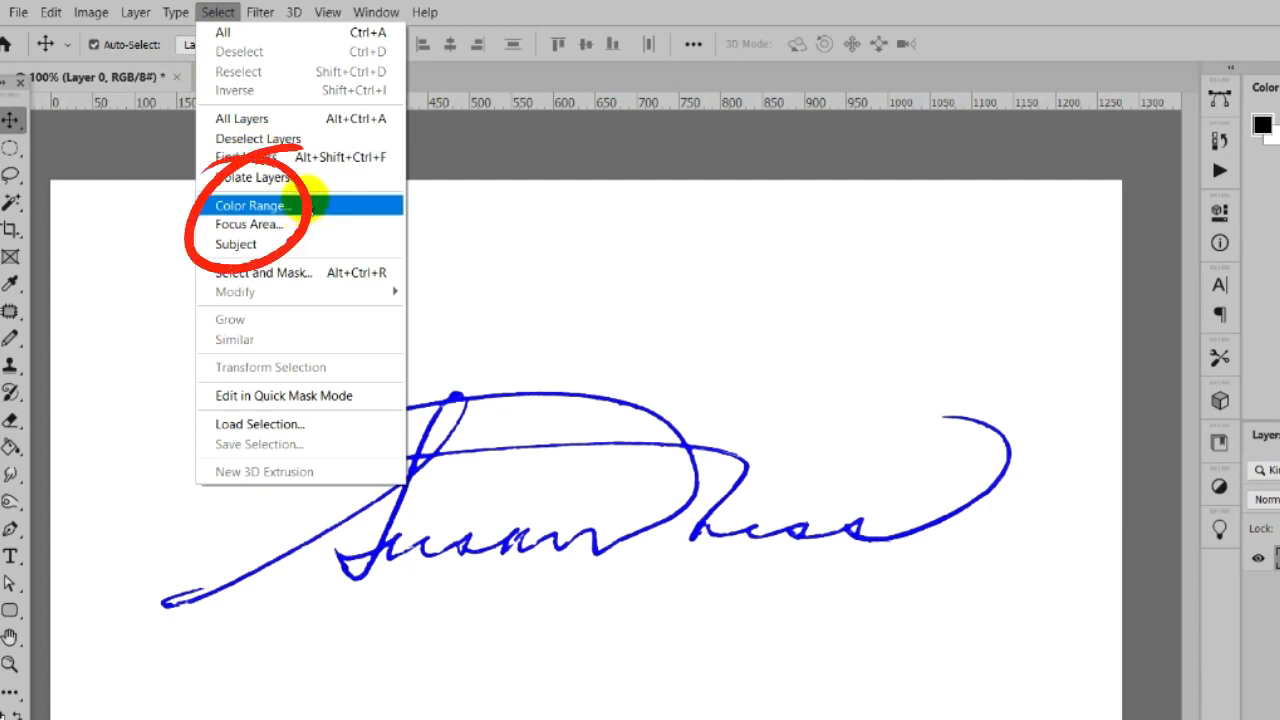
pyautogui.click(252, 204)
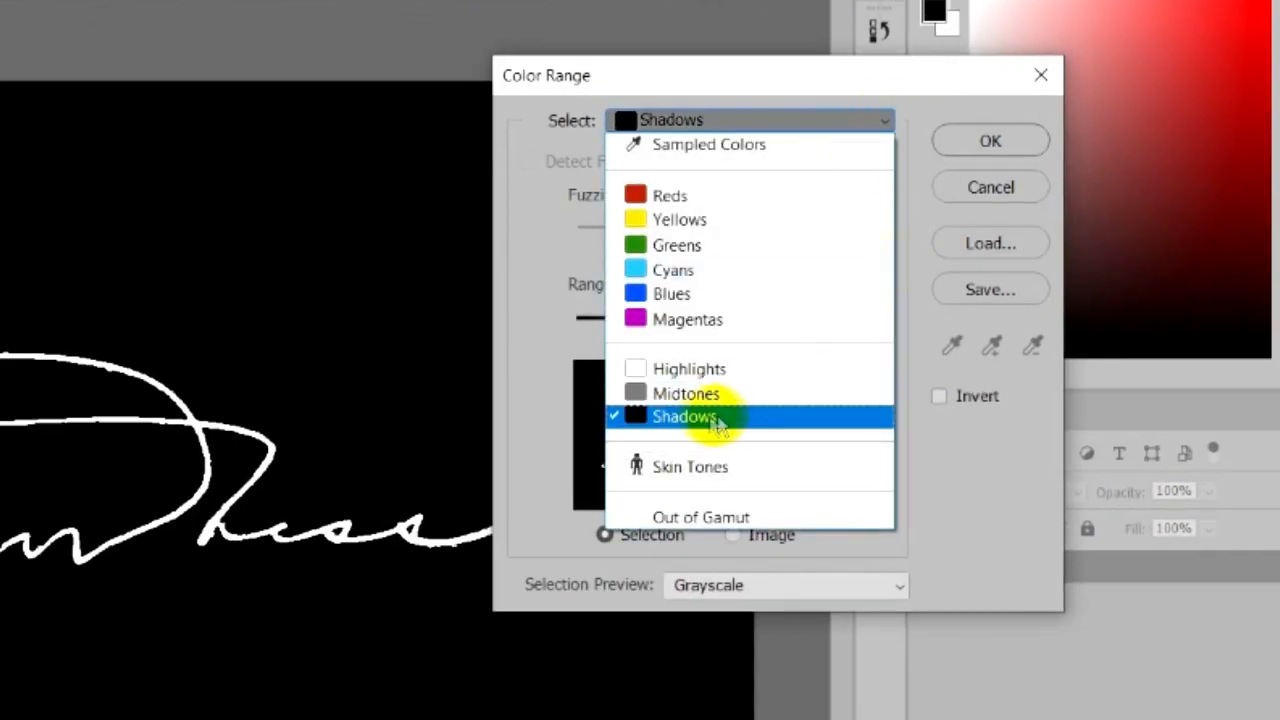
pyautogui.click(684, 418)
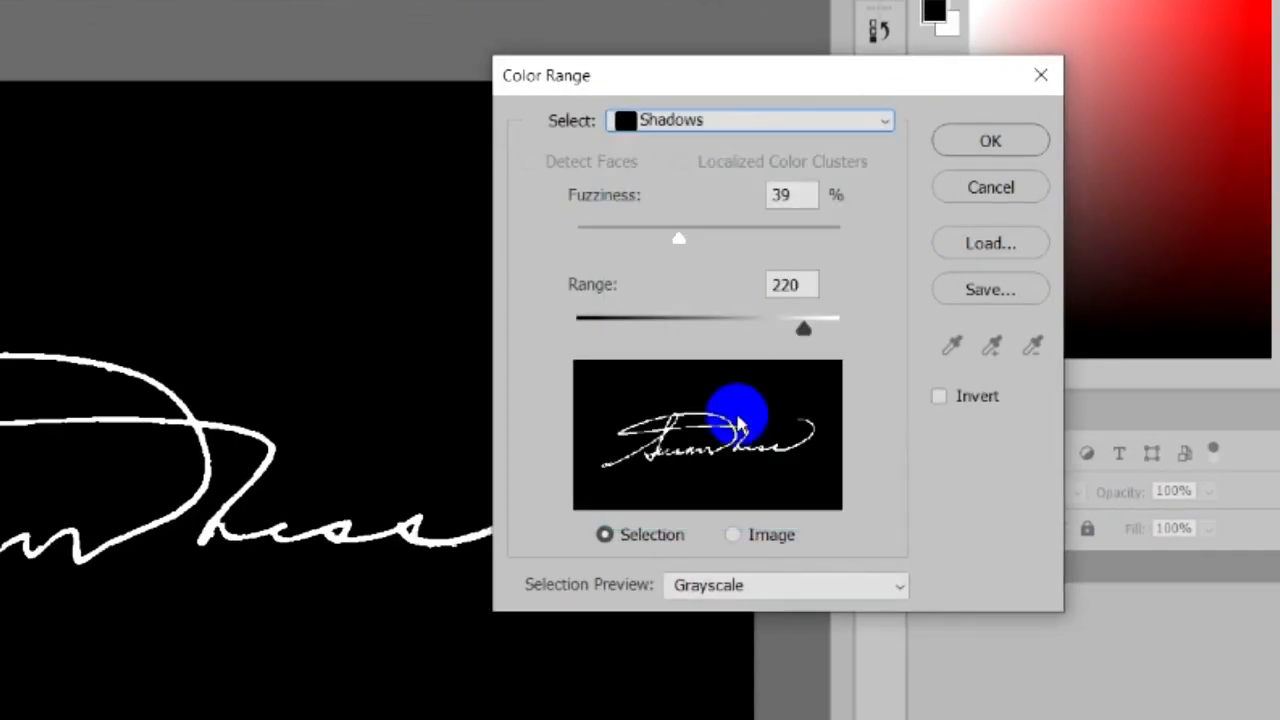
pyautogui.click(896, 588)
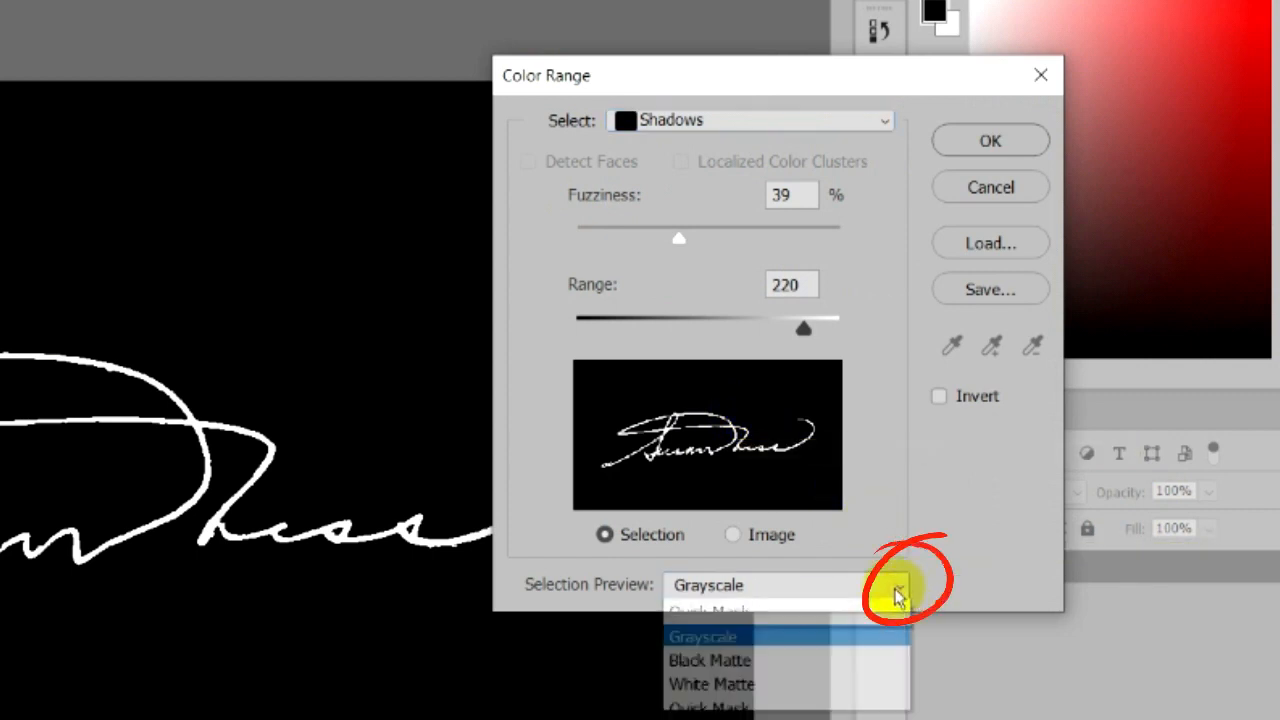
pyautogui.click(896, 586)
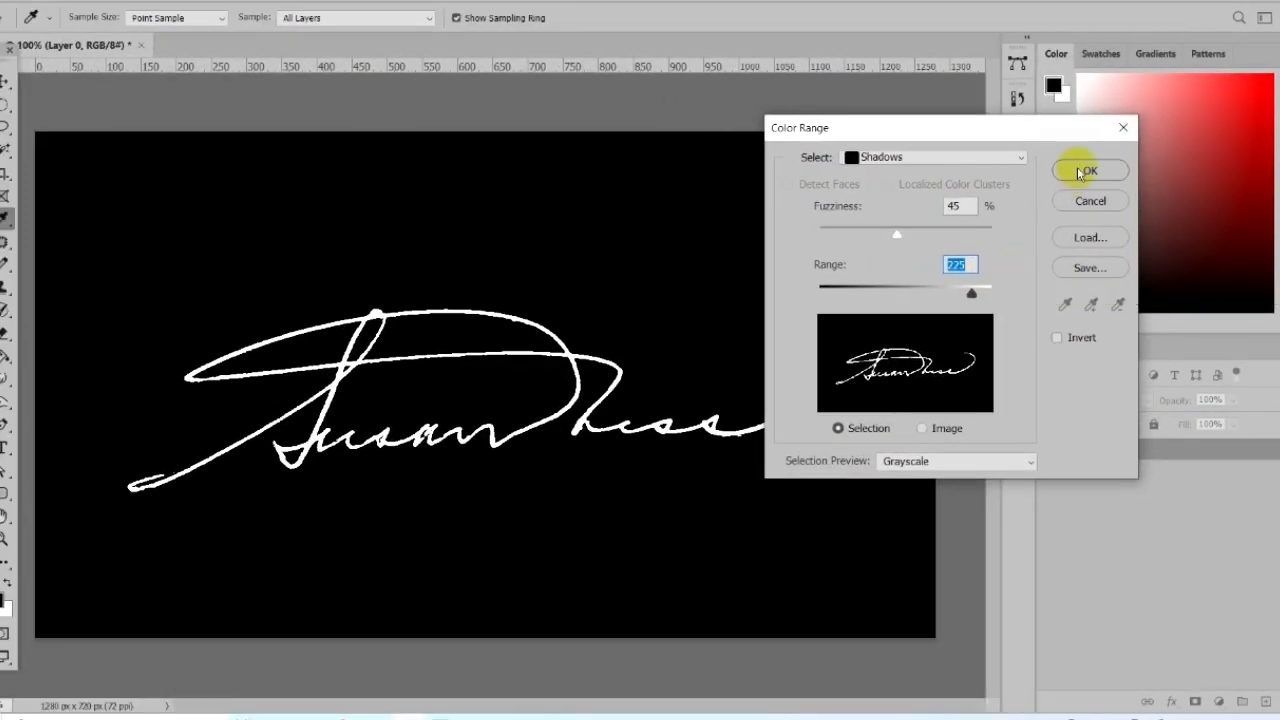
# Confirm the selection and add a bright blue Solid Color fill layer over the strokes.
pyautogui.click(1088, 170)
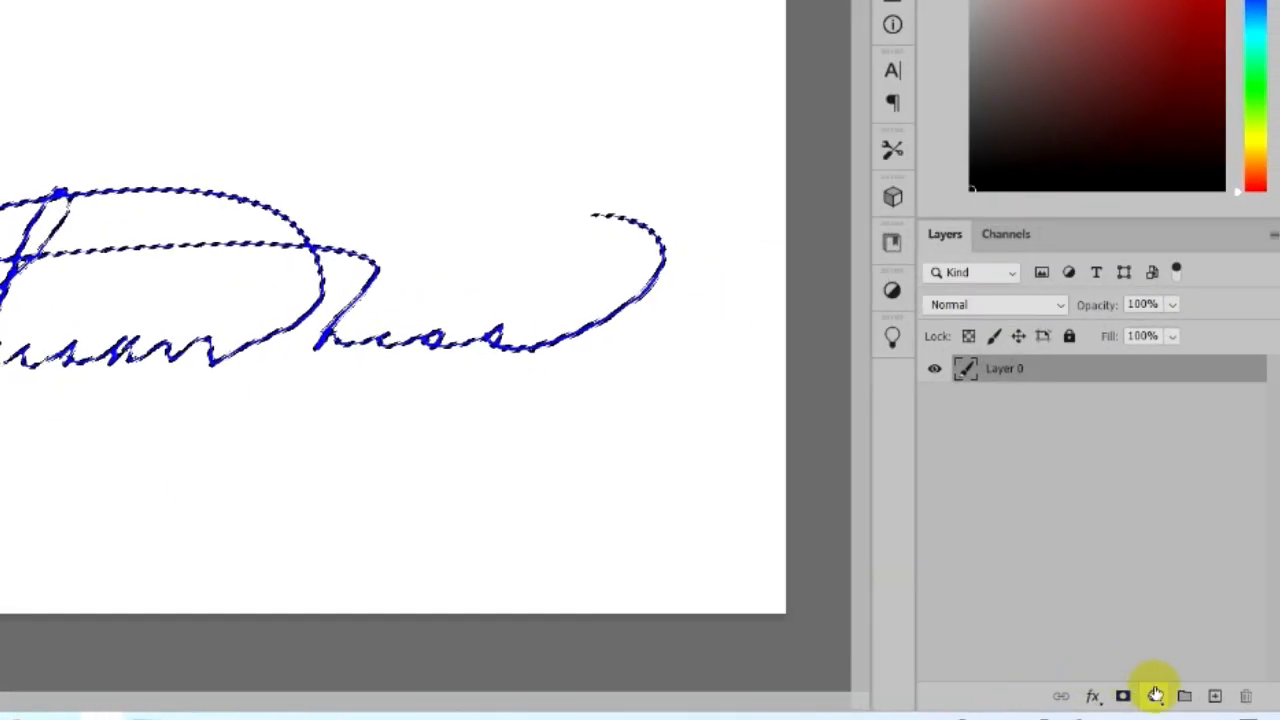
pyautogui.click(1156, 692)
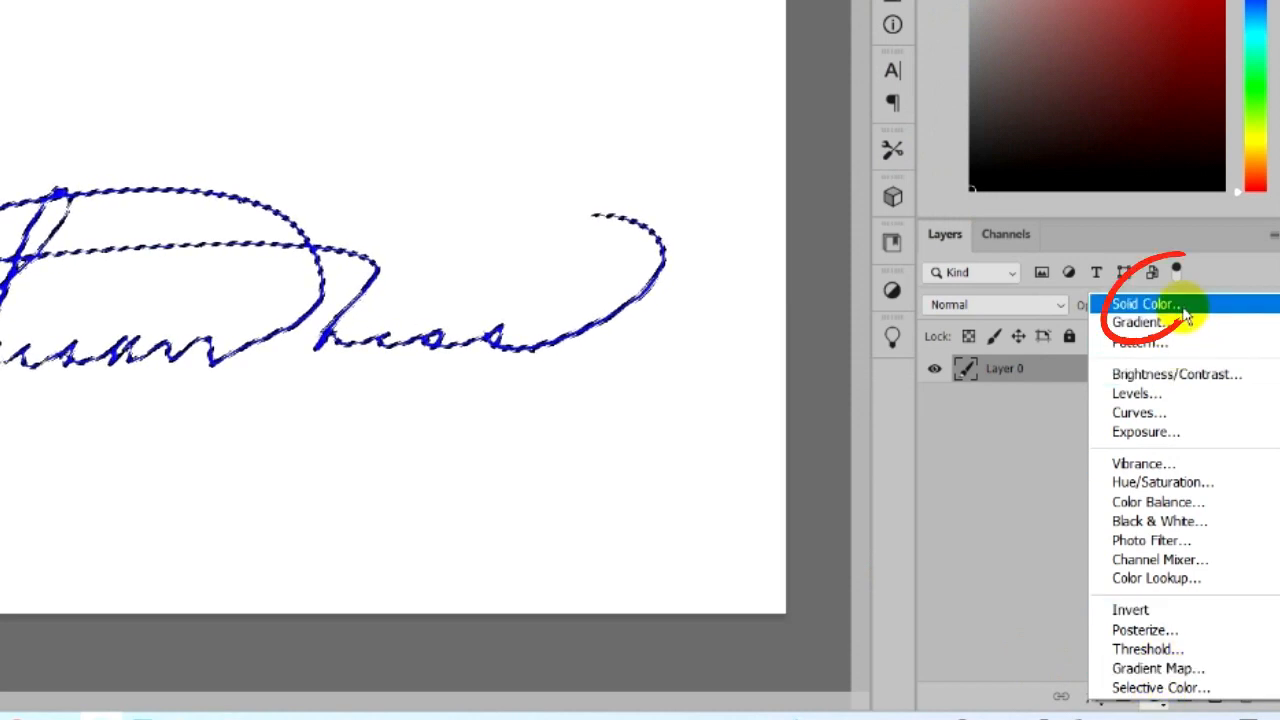
pyautogui.click(1140, 304)
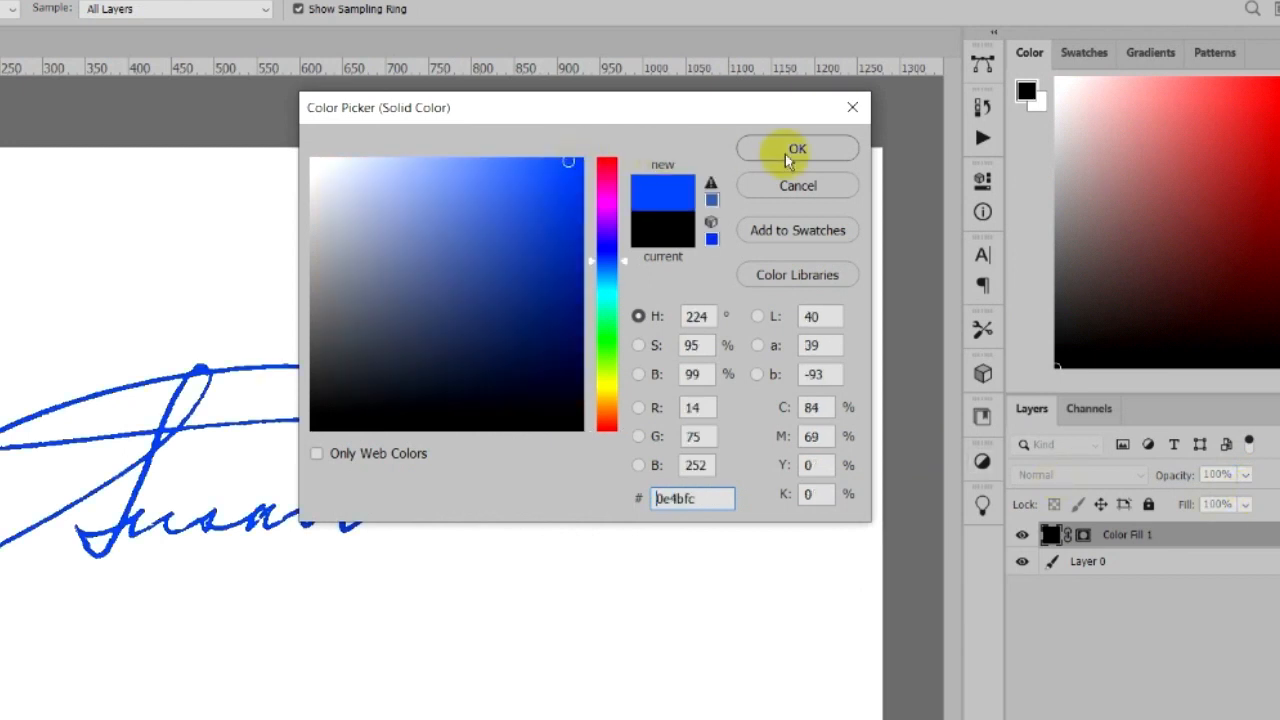
pyautogui.click(796, 148)
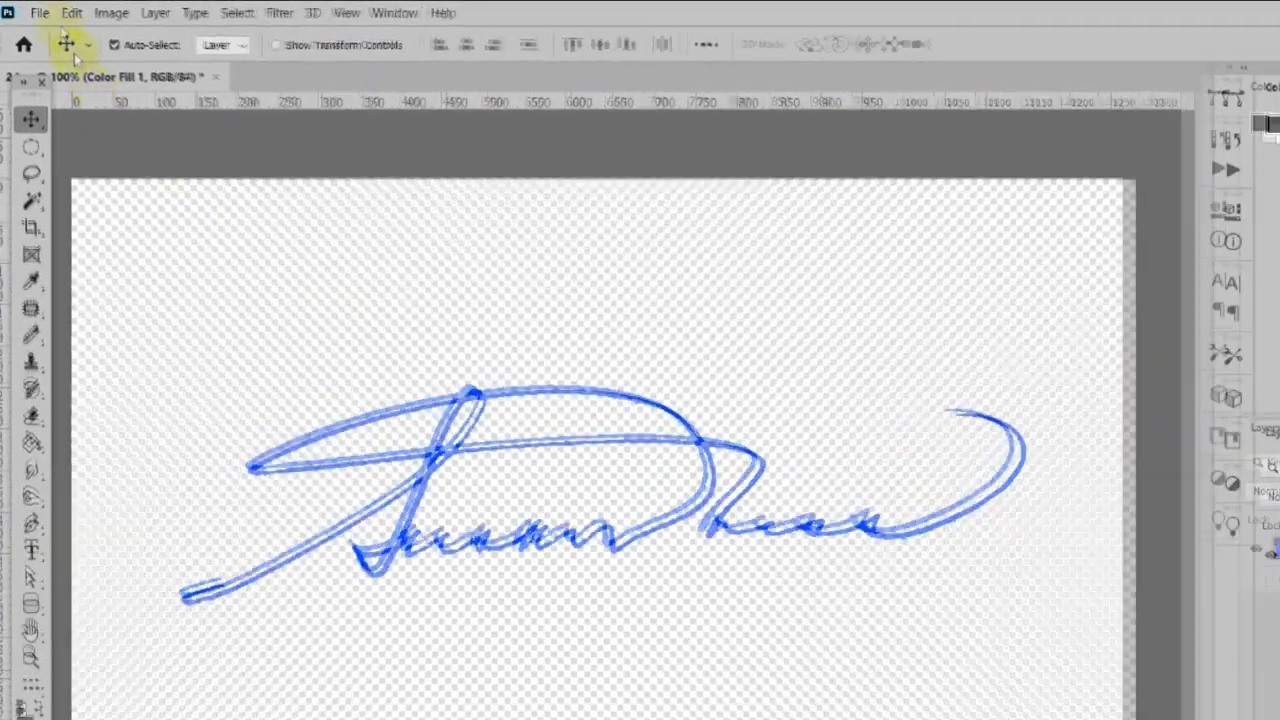
# Save the transparent blue signature as a PNG file named 2, accepting the default PNG options.
pyautogui.click(40, 12)
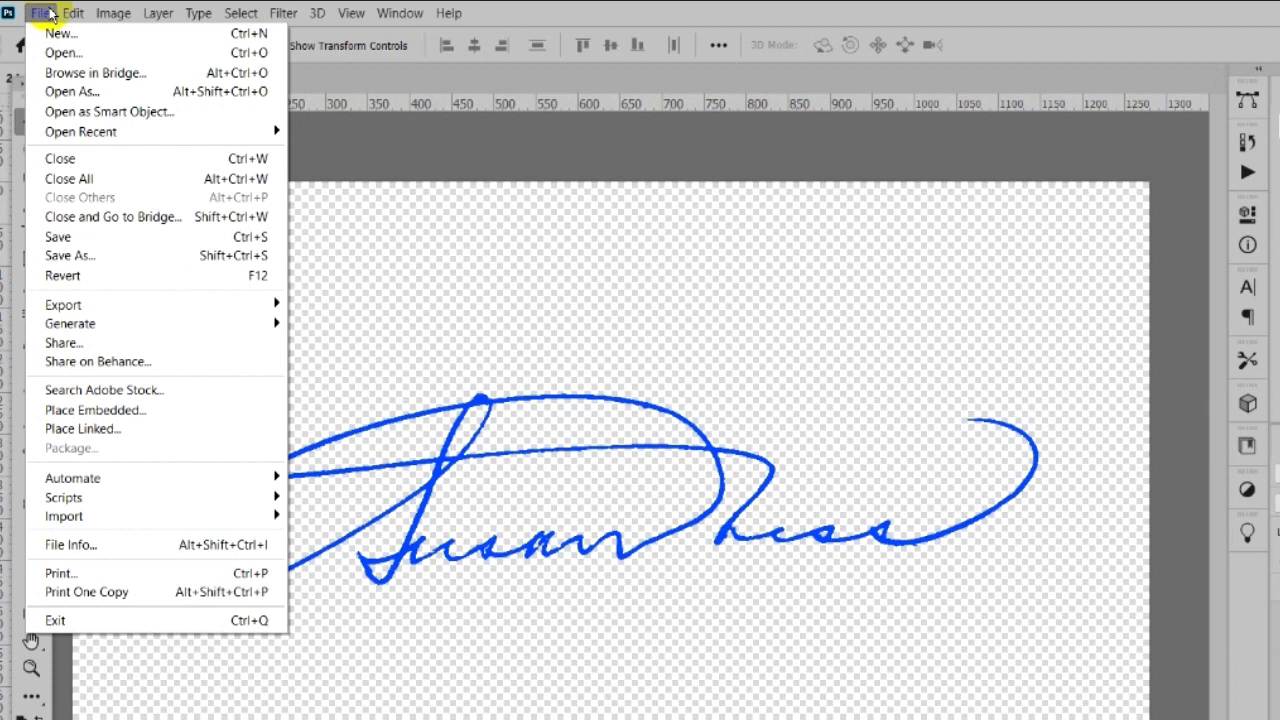
pyautogui.moveTo(160, 256)
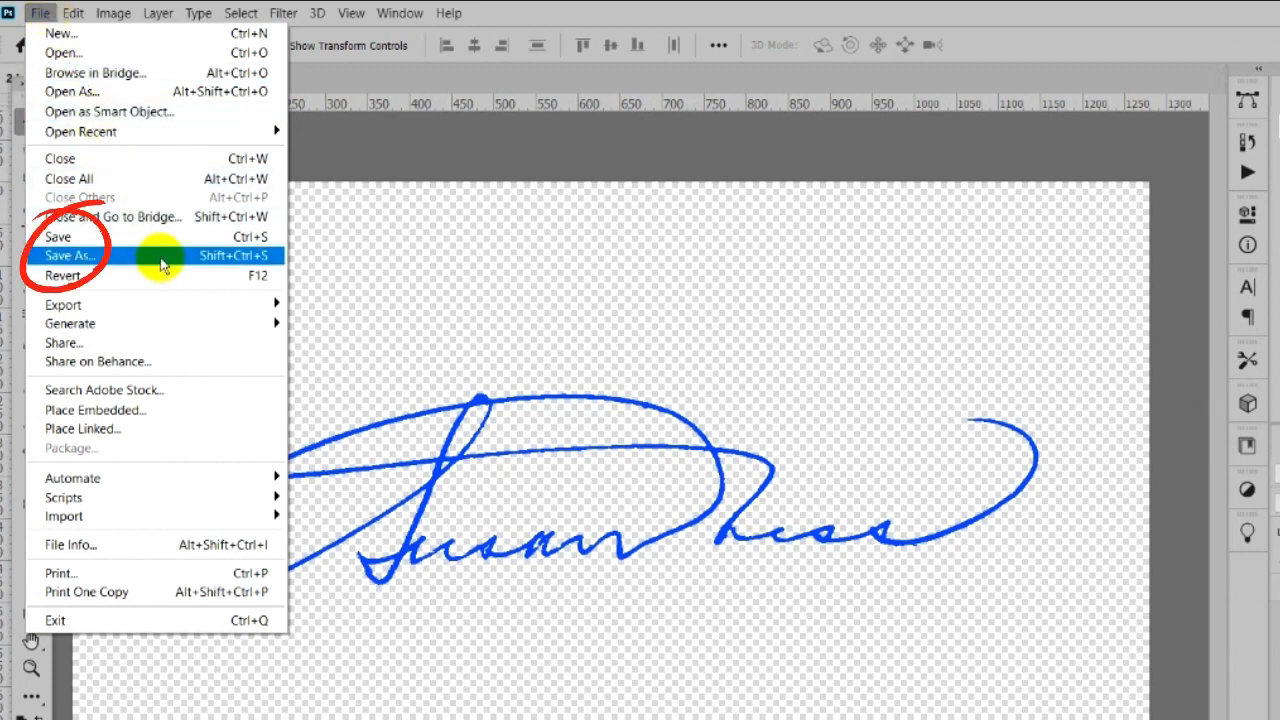
pyautogui.click(72, 256)
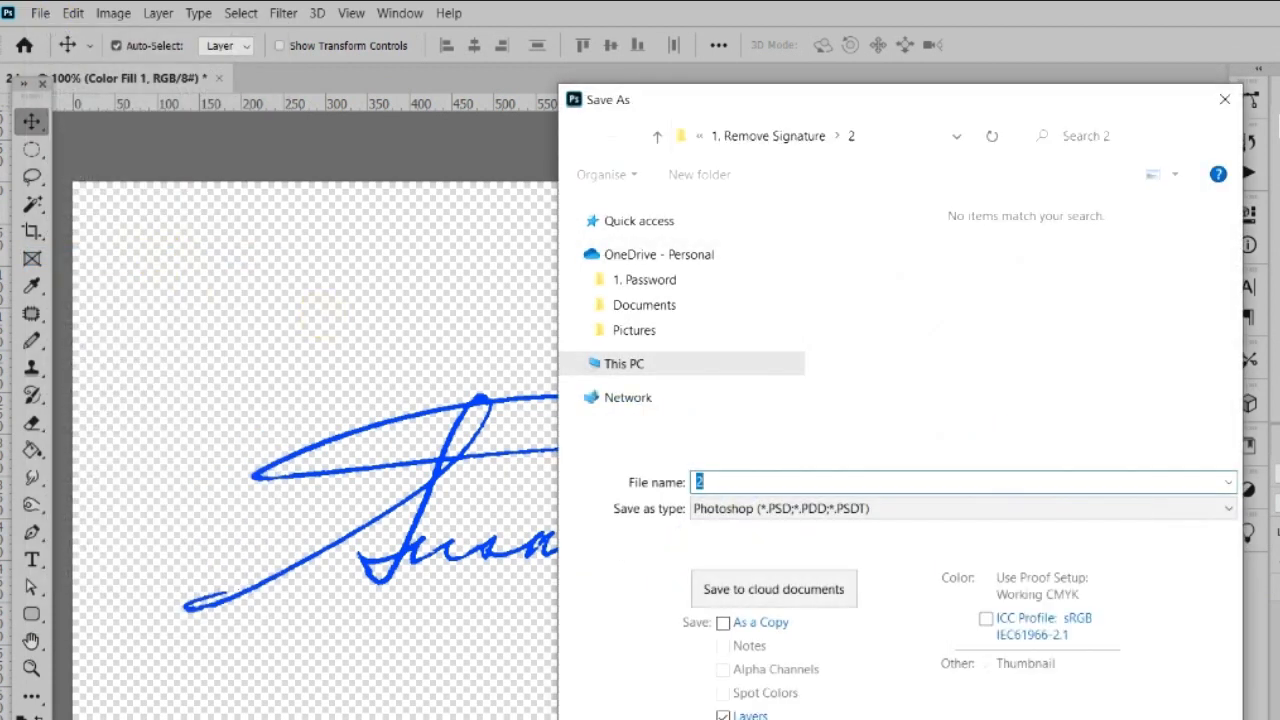
pyautogui.click(700, 510)
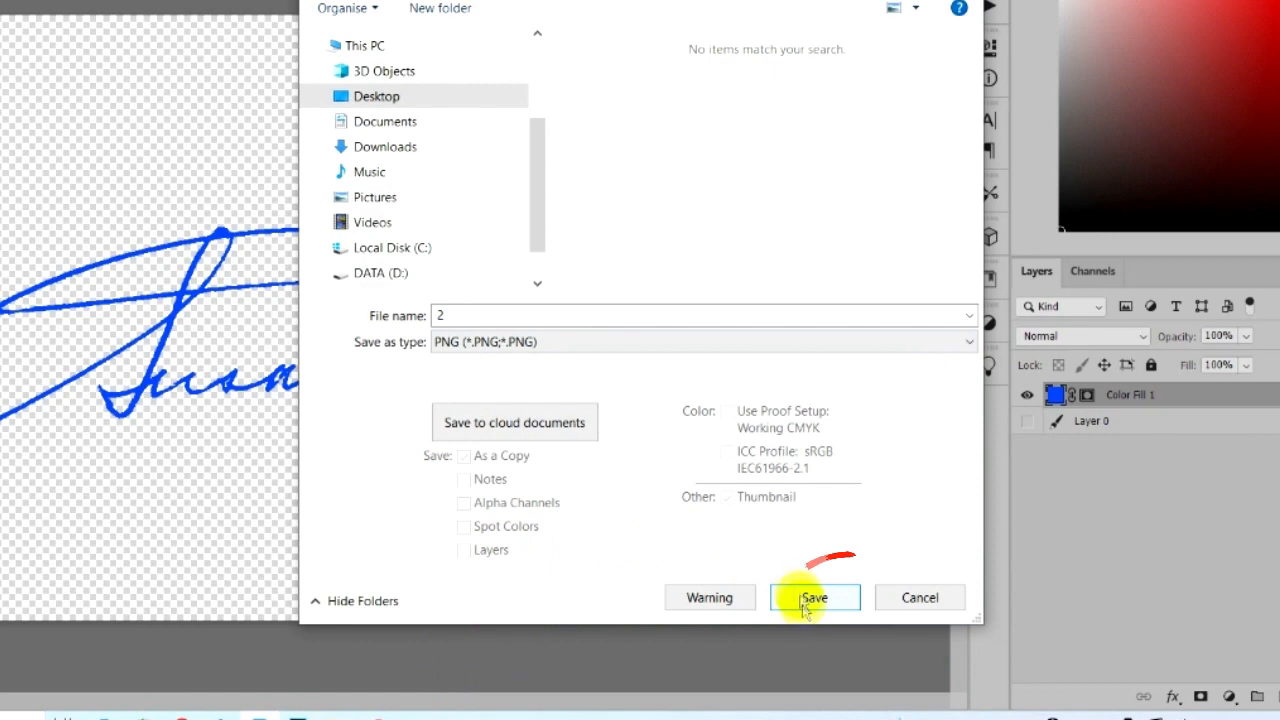
pyautogui.click(816, 596)
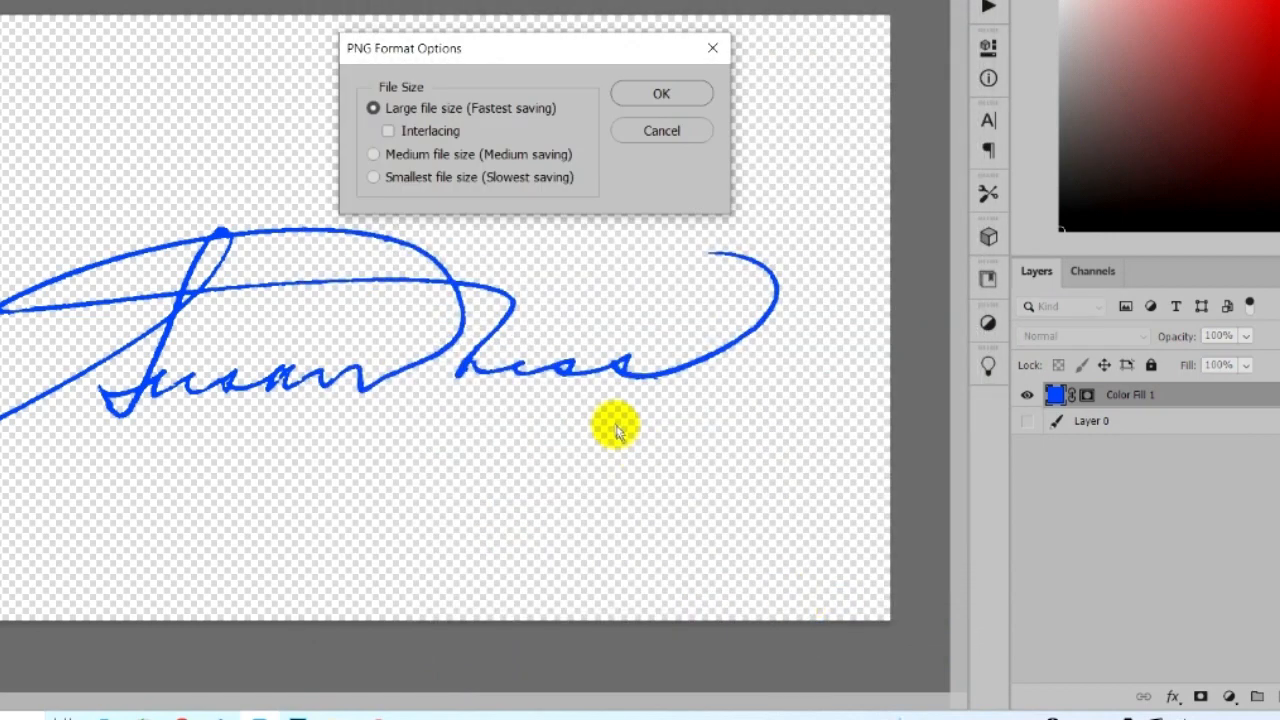
pyautogui.click(660, 94)
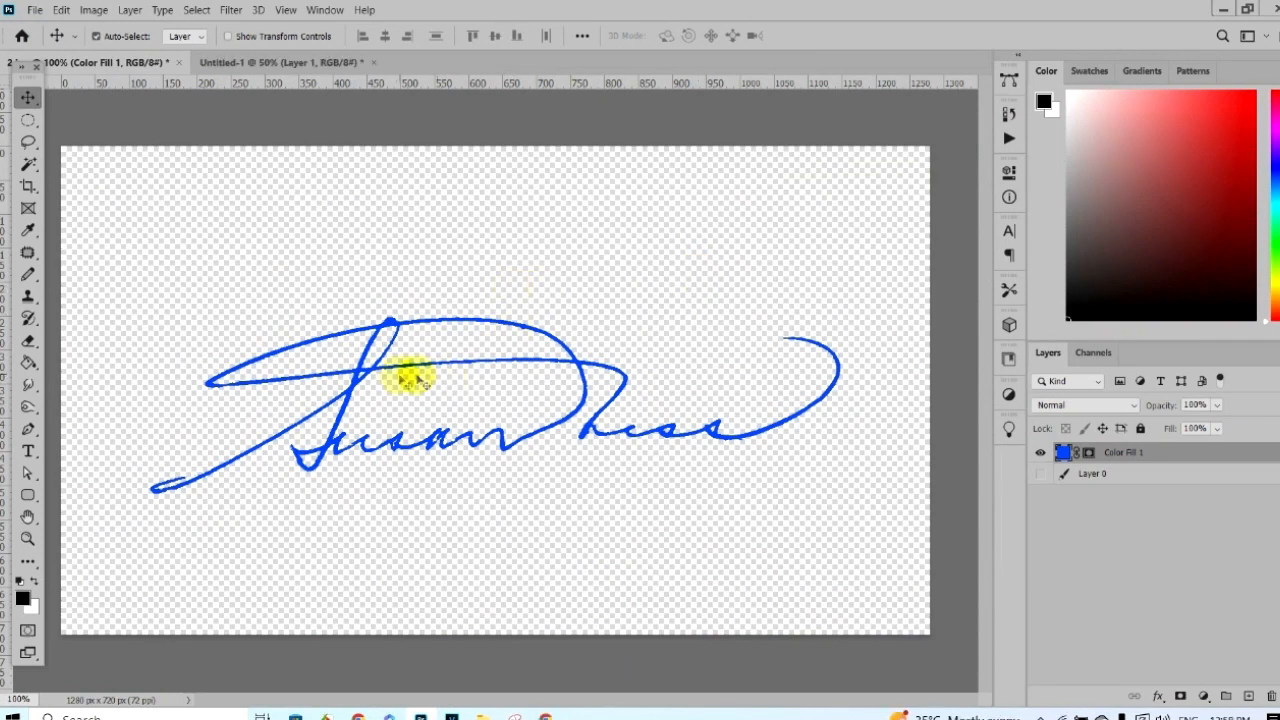
# Switch to the Untitled-1 document showing the white fur photo on blue.
pyautogui.click(284, 62)
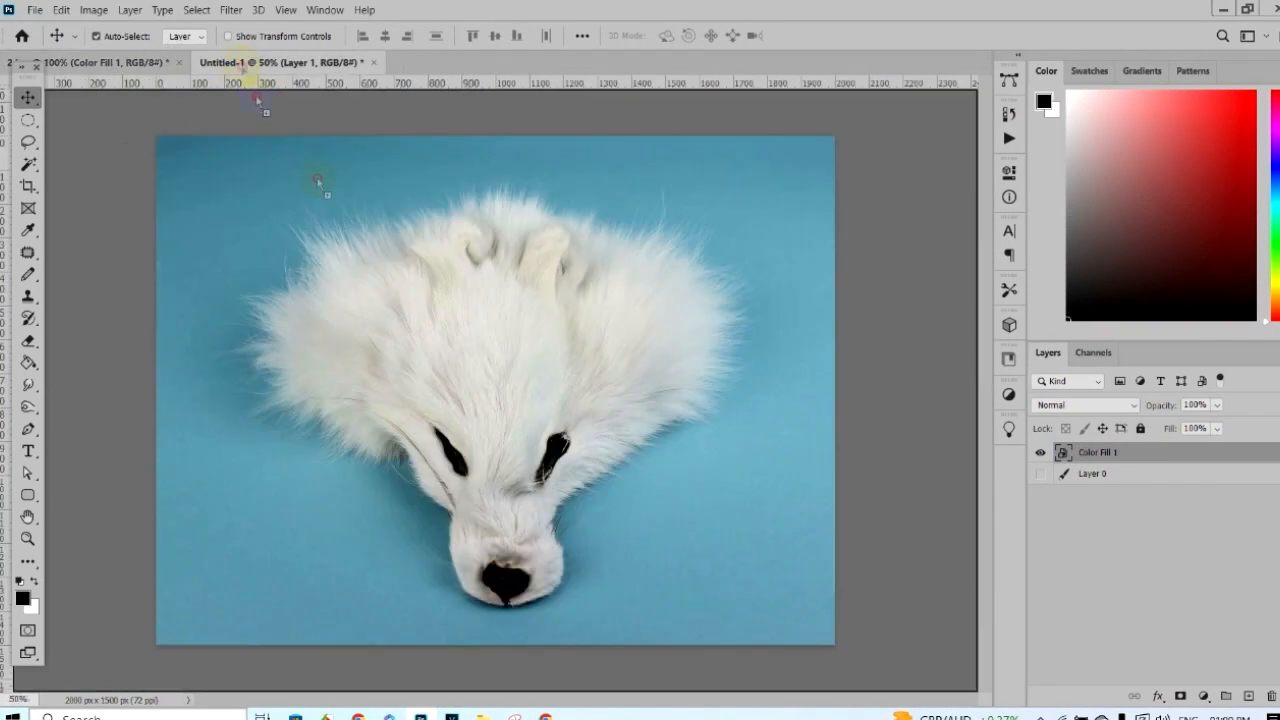